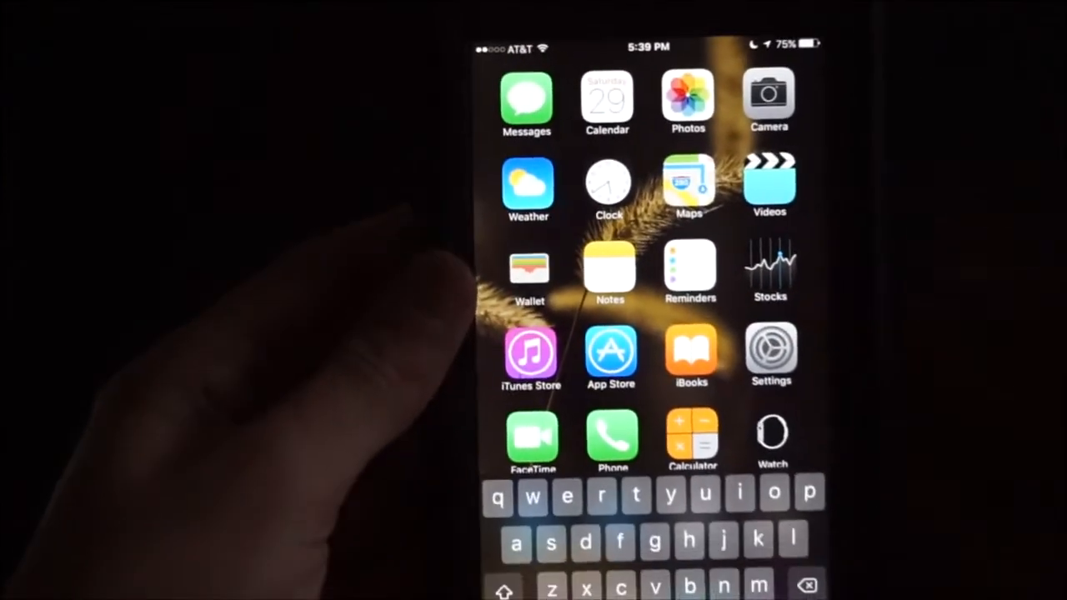
# Type 'hdrhehheo' into Spotlight search, then cancel to dismiss search and keyboard
pyautogui.write('hdrhehheo')
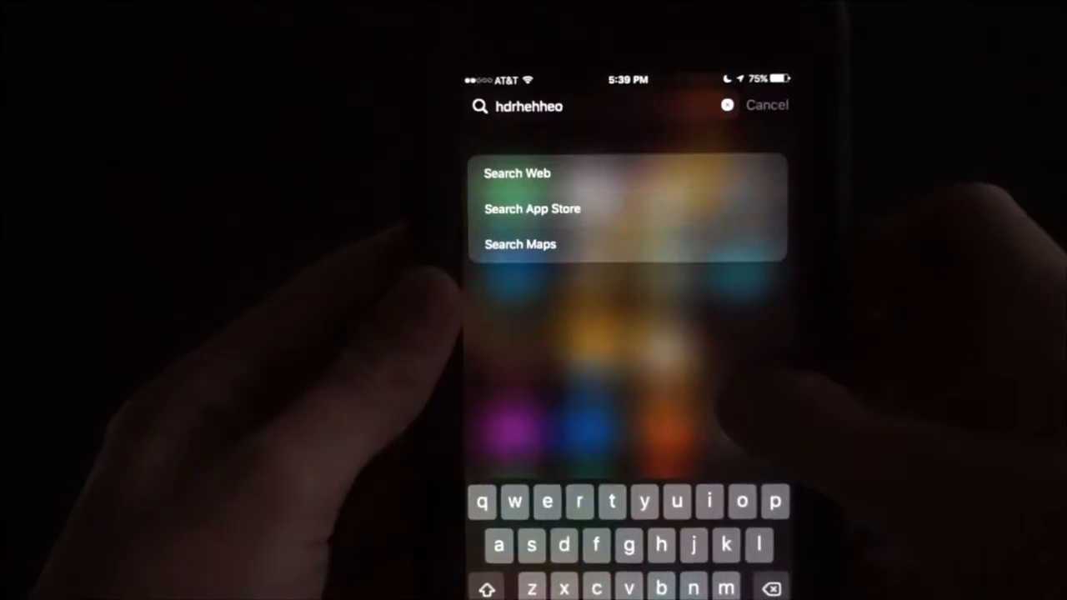
pyautogui.click(766, 105)
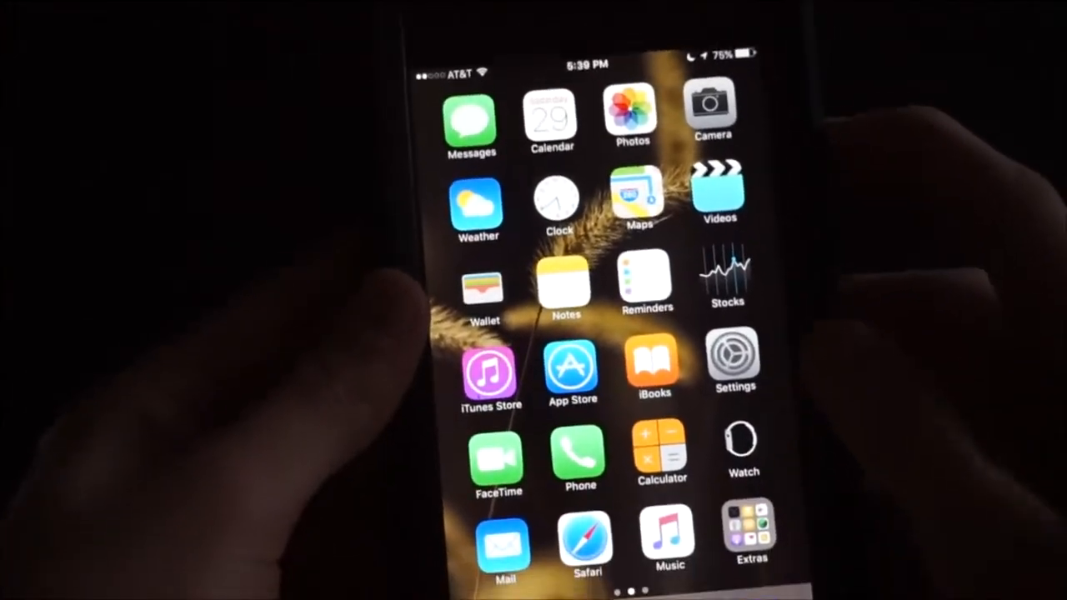